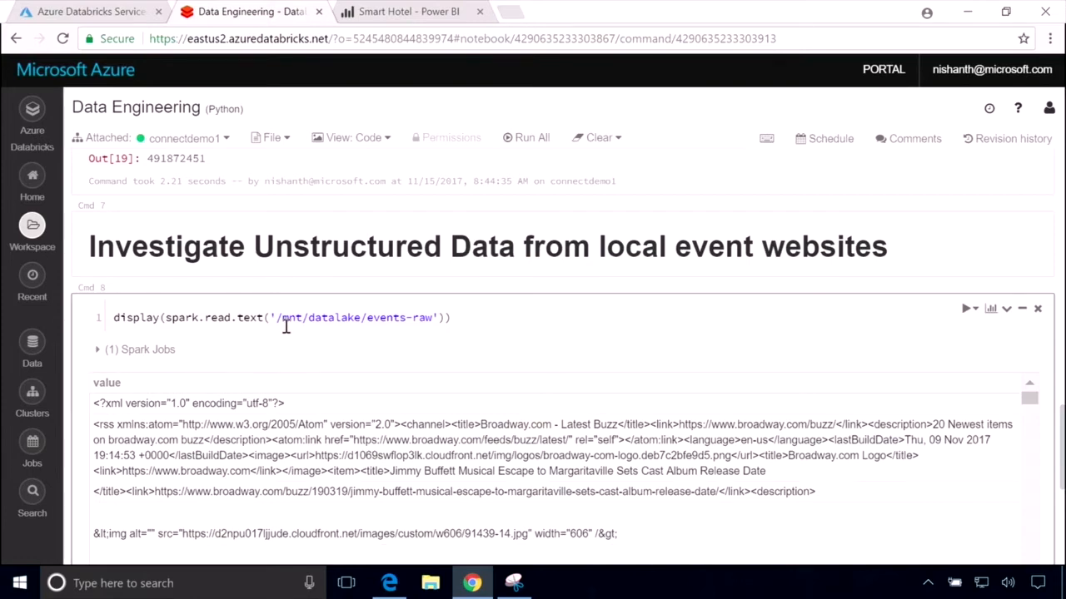
mouse_move(487, 432)
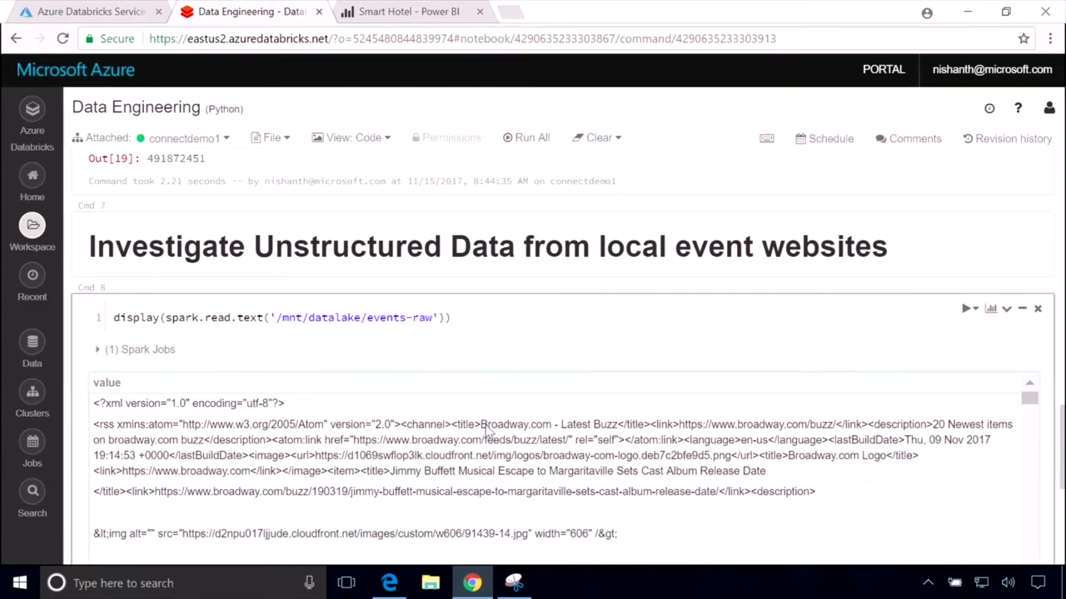
- Run the parse_data cell to chart events by date and price range, then browse the Workspace to Connect Demo
scroll(down, 3)
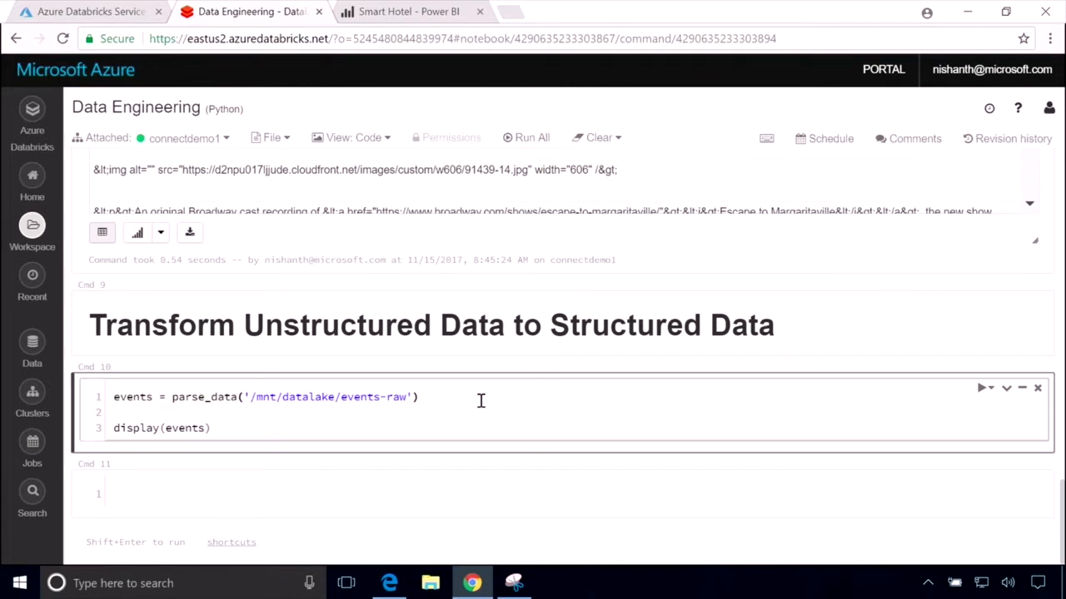
click(982, 387)
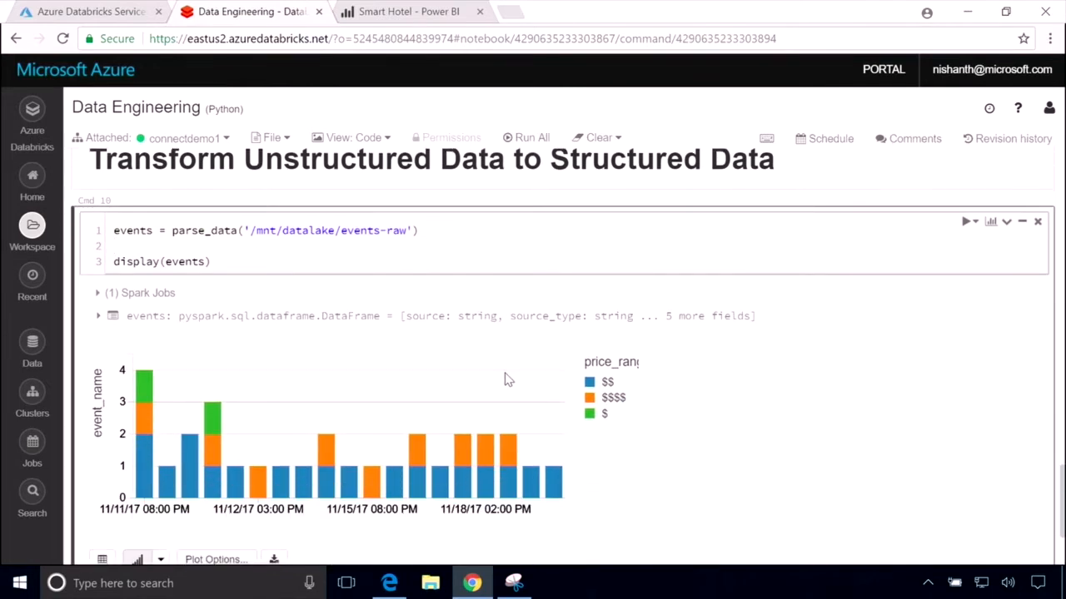
click(116, 247)
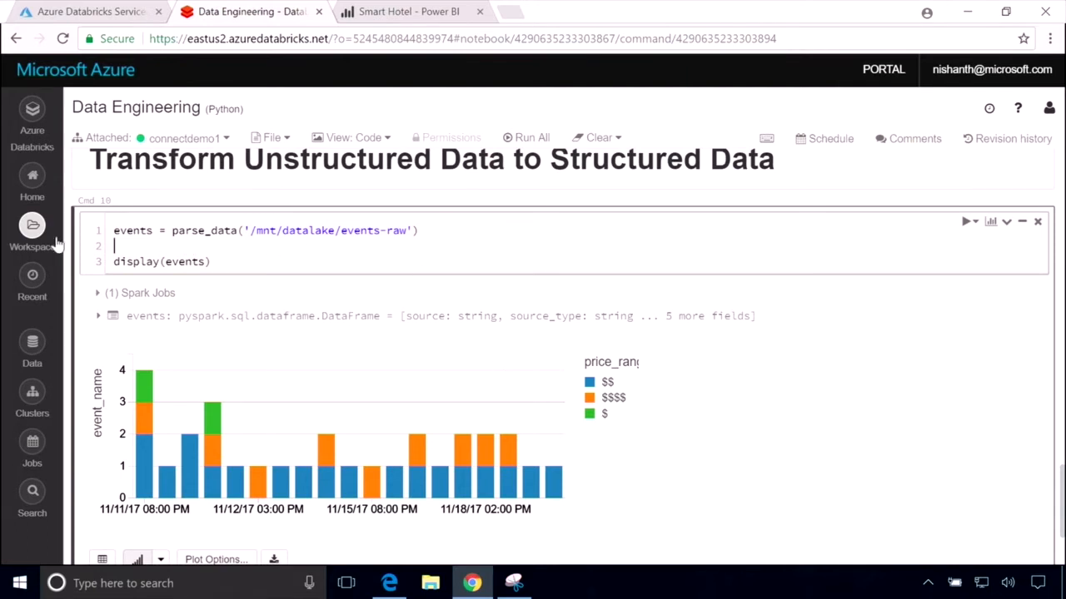
click(32, 229)
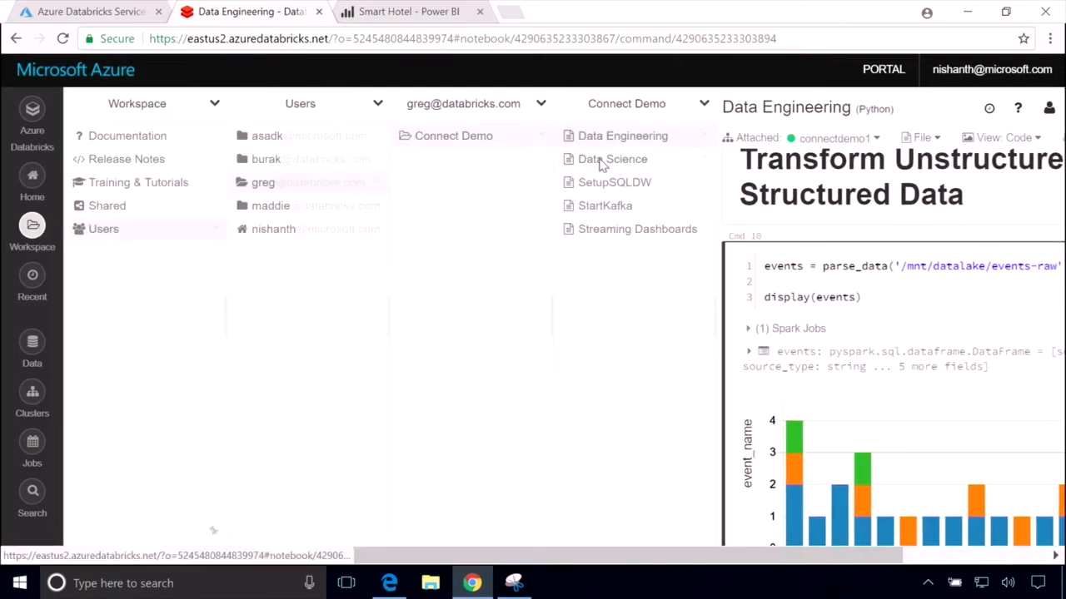
- Open the Data Science notebook showing the Train the ML model section
click(613, 160)
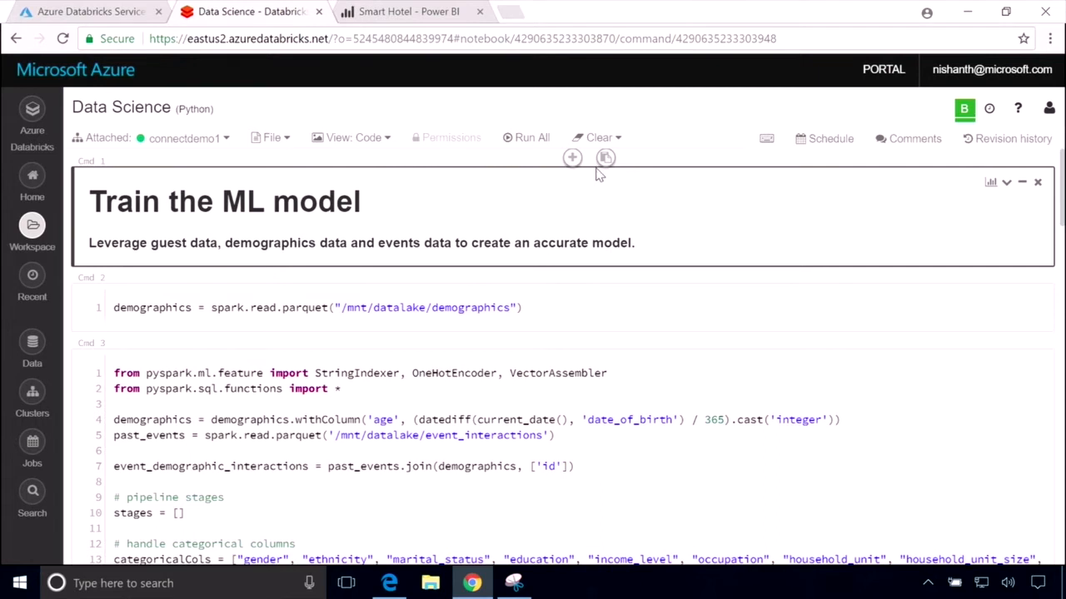
mouse_move(598, 175)
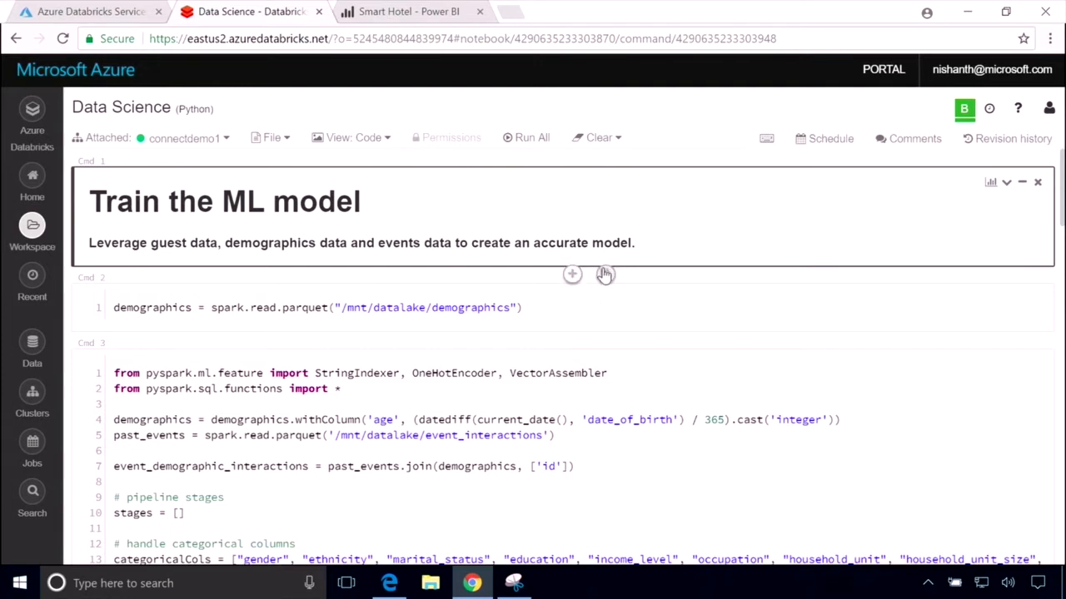
mouse_move(606, 275)
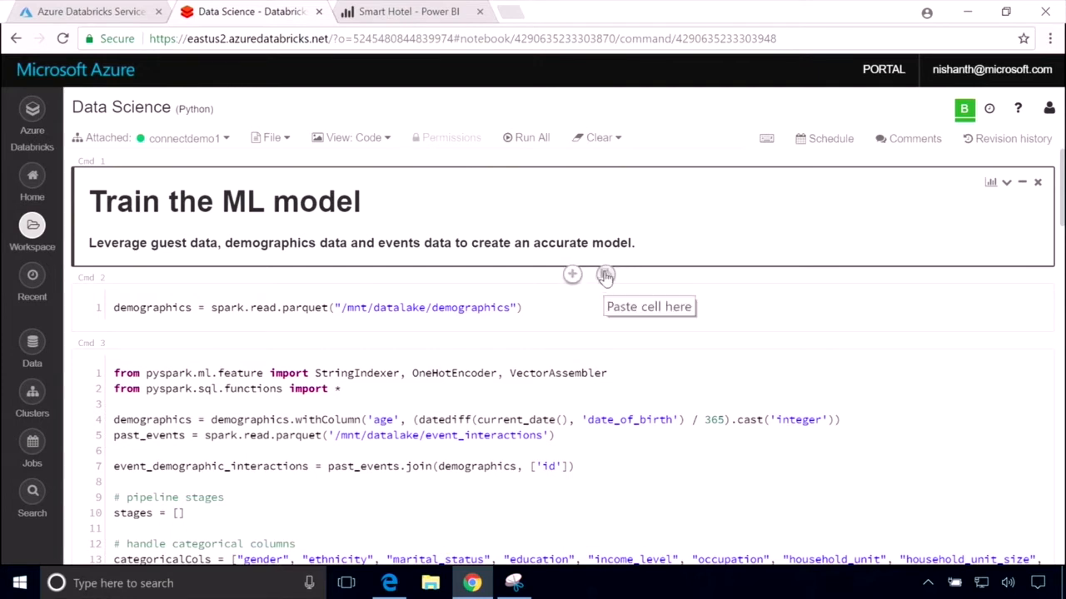